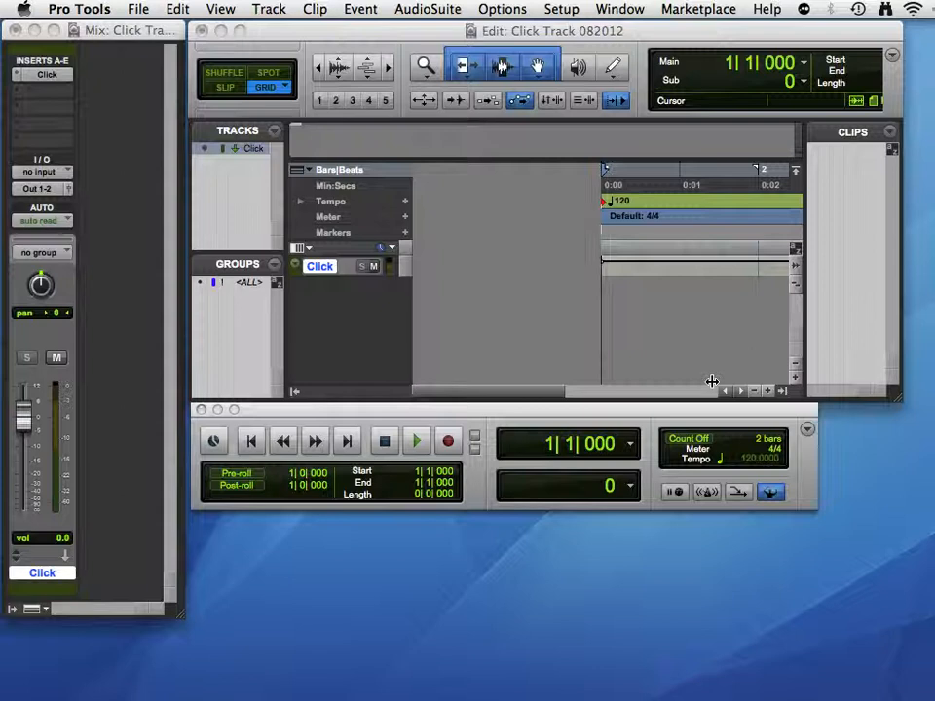
Play the session to hear the metronome click, then stop back at bar 1|1|000
{"action": "left_click", "coordinate": [416, 442]}
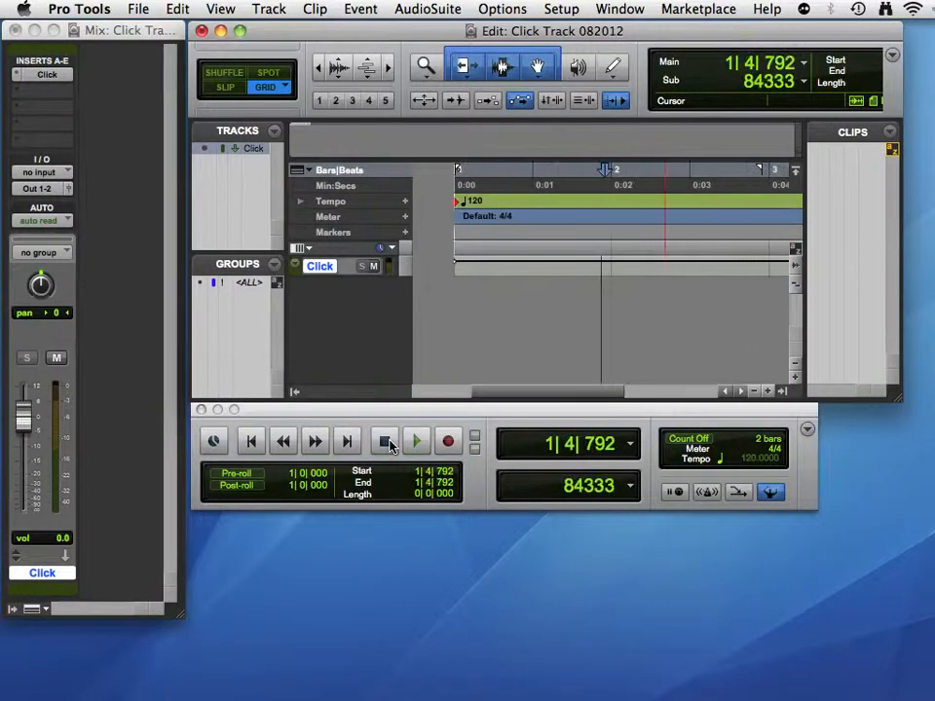
{"action": "mouse_move", "coordinate": [385, 442]}
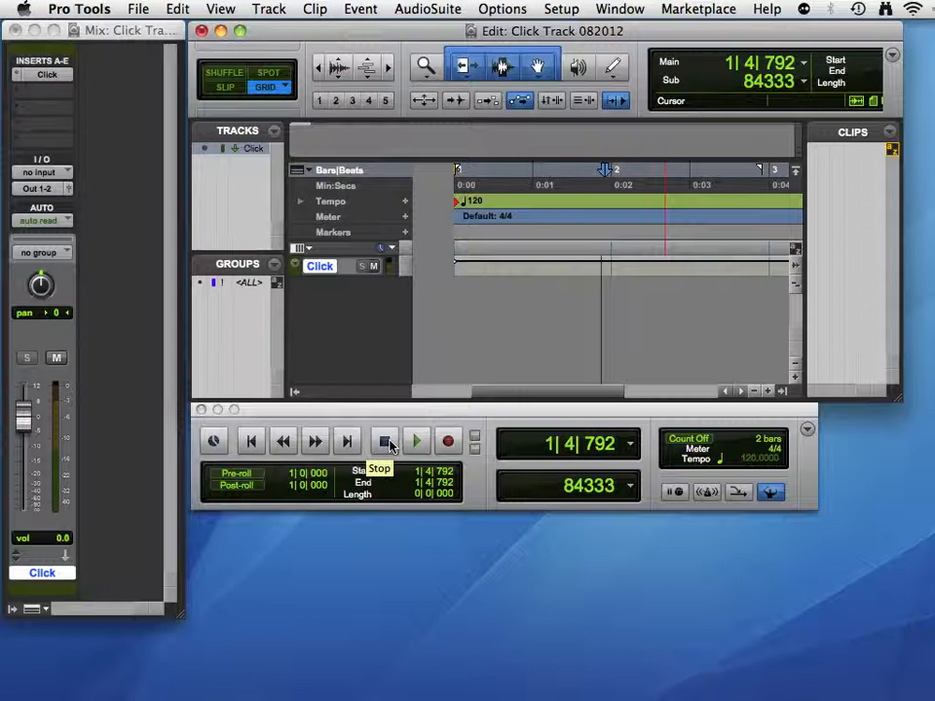
{"action": "mouse_move", "coordinate": [709, 492]}
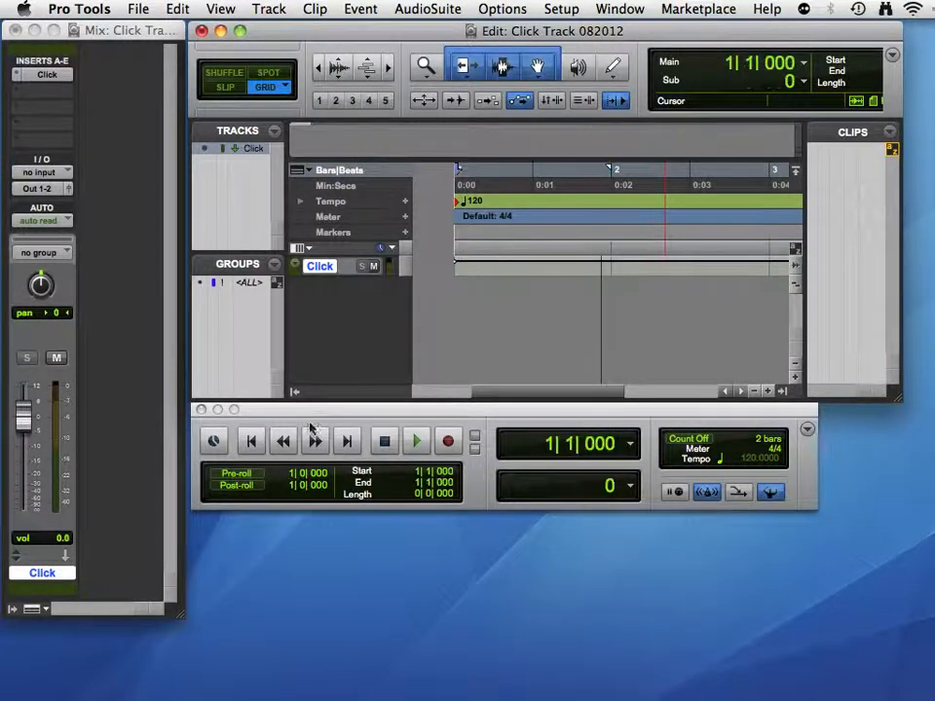
{"action": "left_click", "coordinate": [415, 441]}
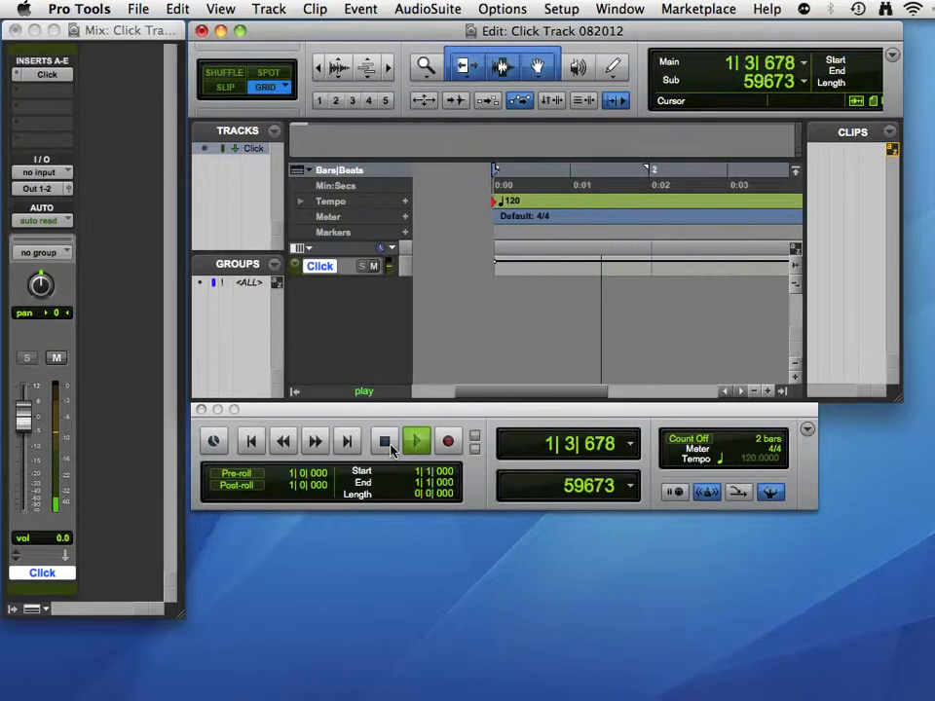
{"action": "left_click", "coordinate": [416, 441]}
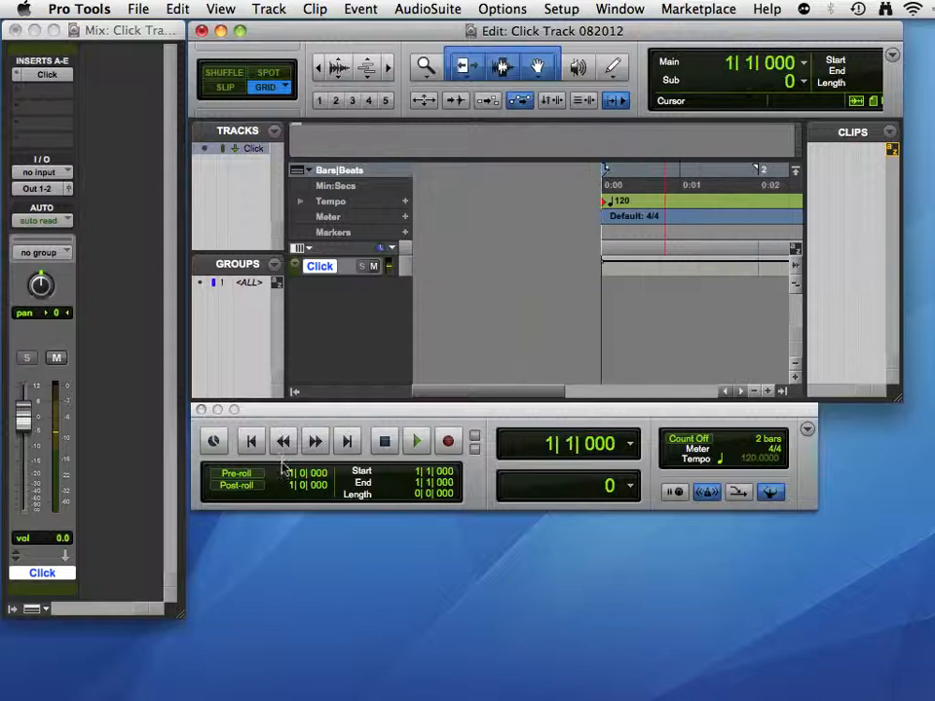
{"action": "mouse_move", "coordinate": [195, 438]}
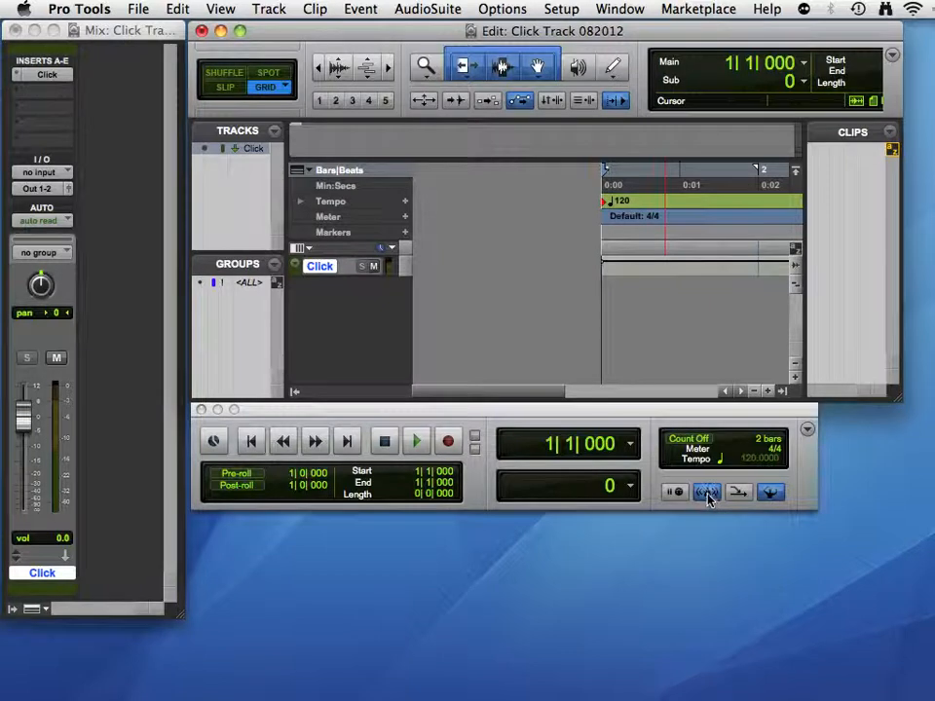
{"action": "left_click", "coordinate": [706, 492]}
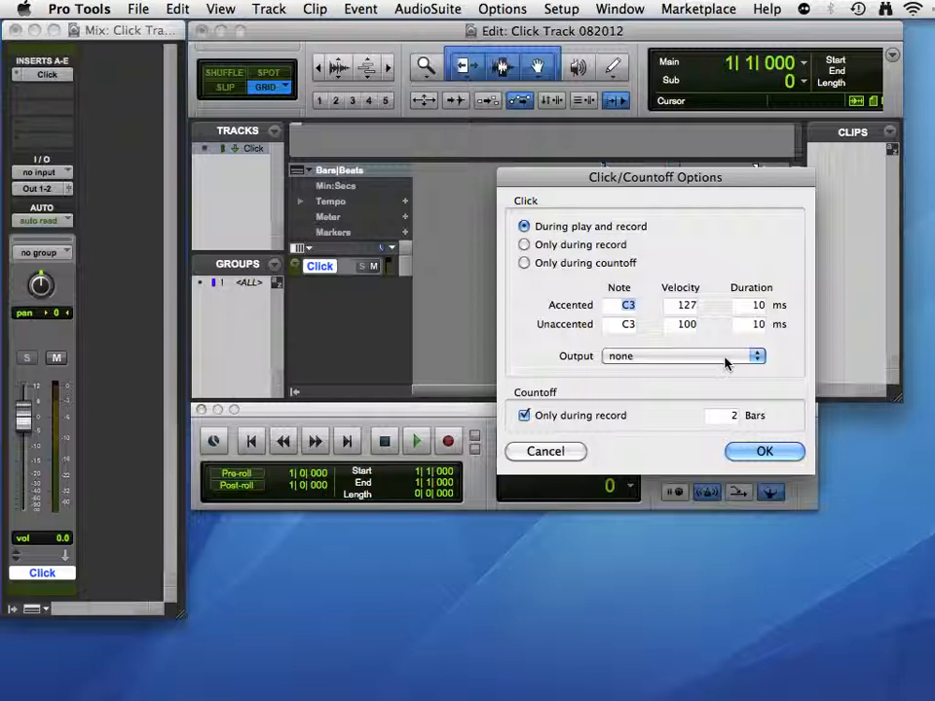
{"action": "mouse_move", "coordinate": [641, 292]}
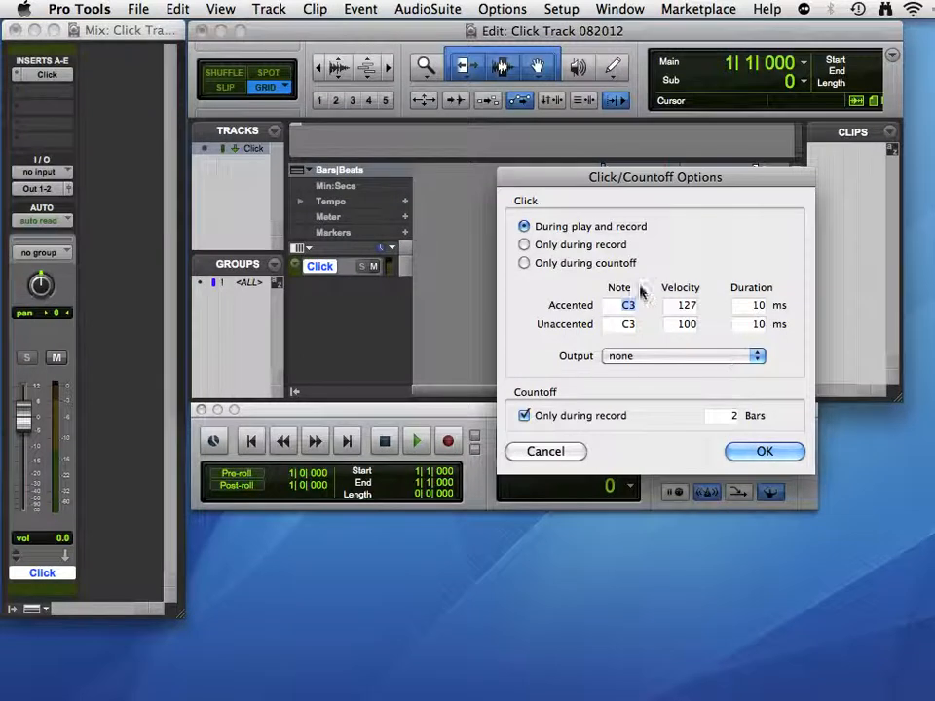
{"action": "left_click", "coordinate": [763, 451]}
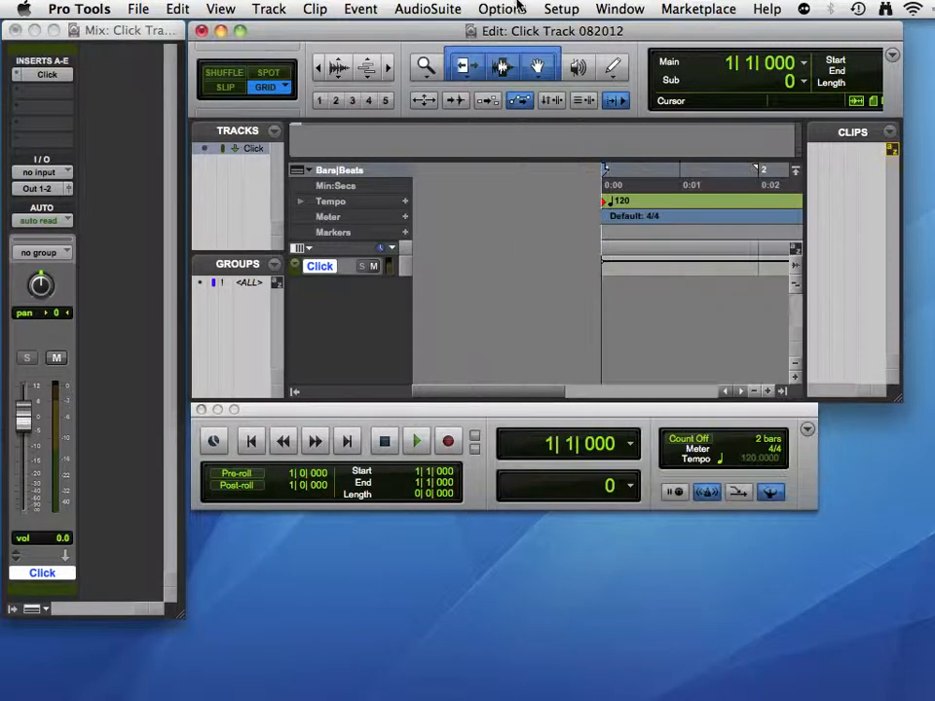
{"action": "left_click", "coordinate": [561, 9]}
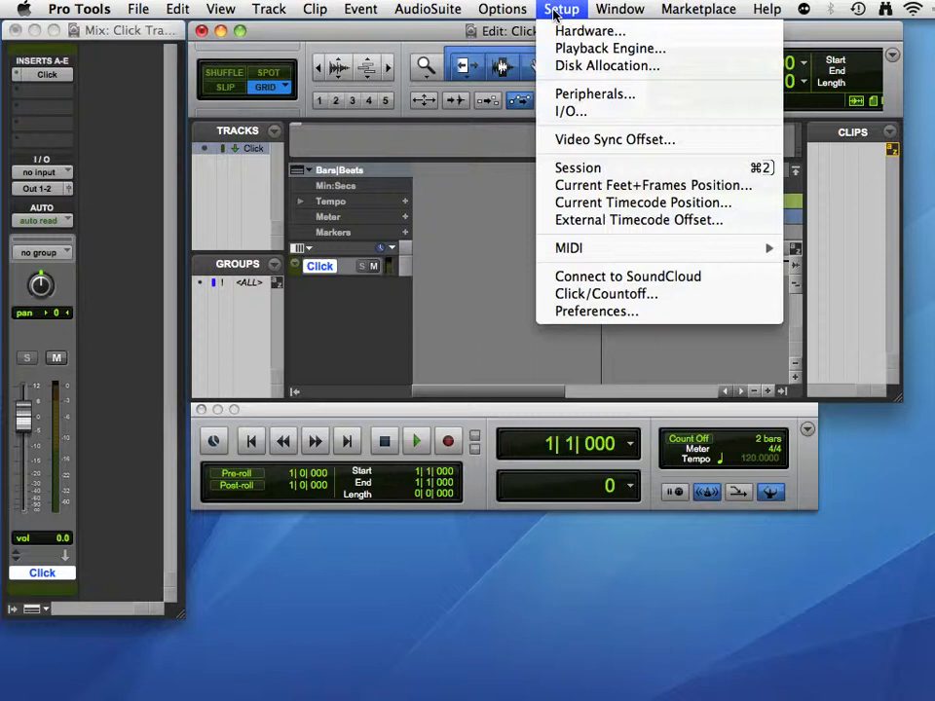
{"action": "mouse_move", "coordinate": [606, 293]}
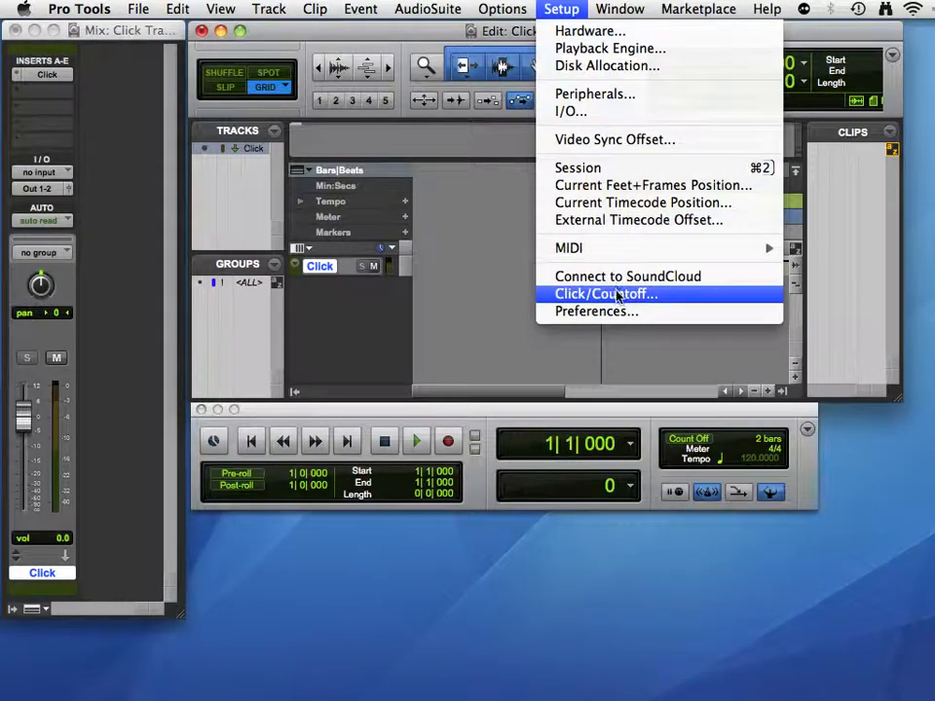
{"action": "left_click", "coordinate": [605, 293]}
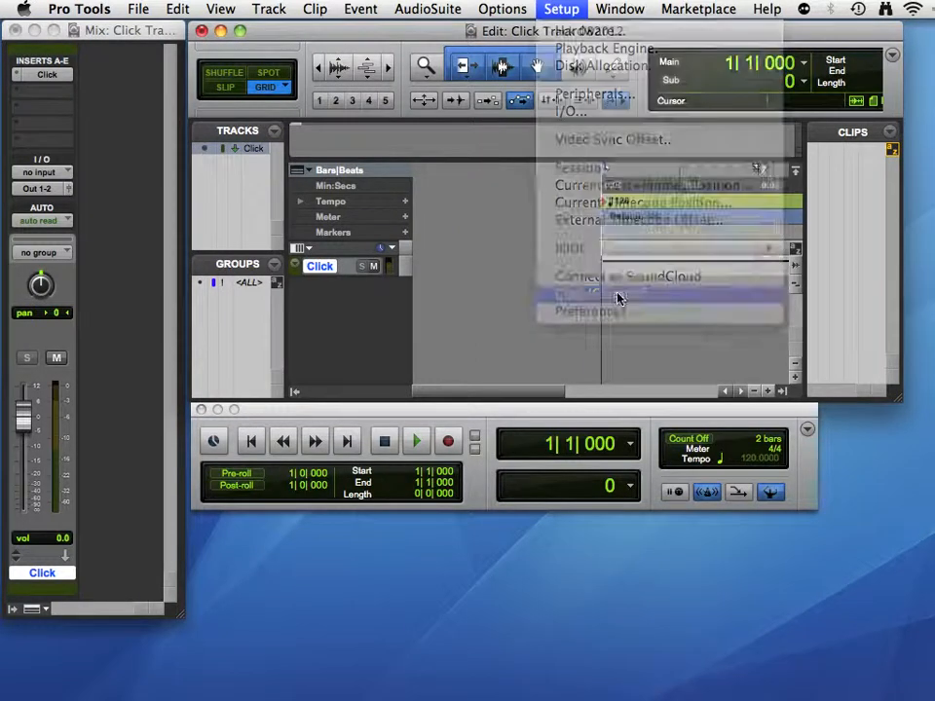
{"action": "left_click", "coordinate": [585, 295]}
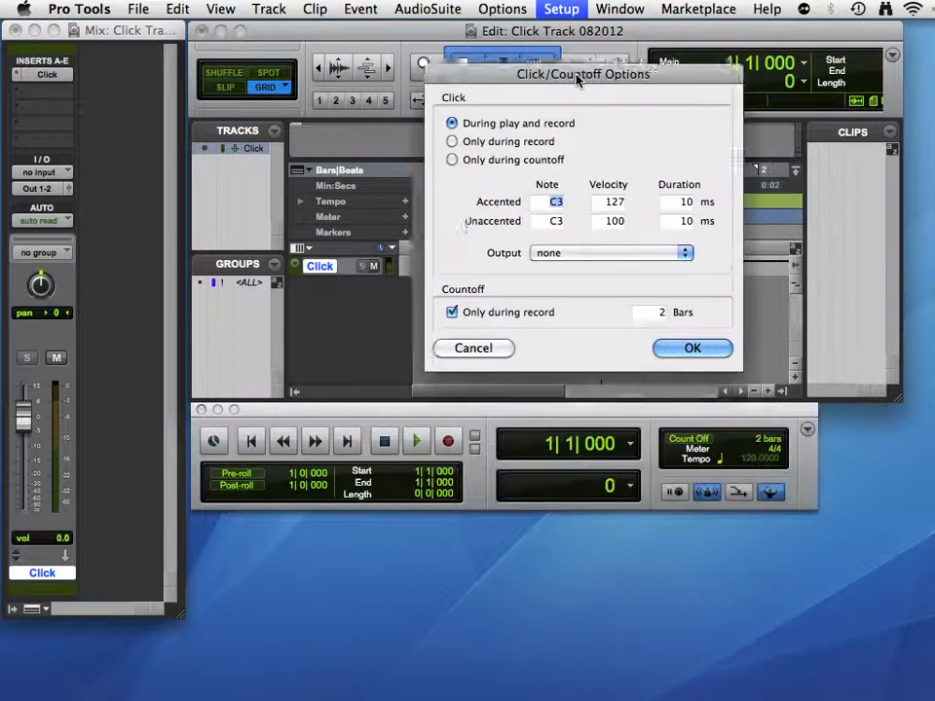
{"action": "left_click_drag", "start_coordinate": [583, 74], "coordinate": [528, 44]}
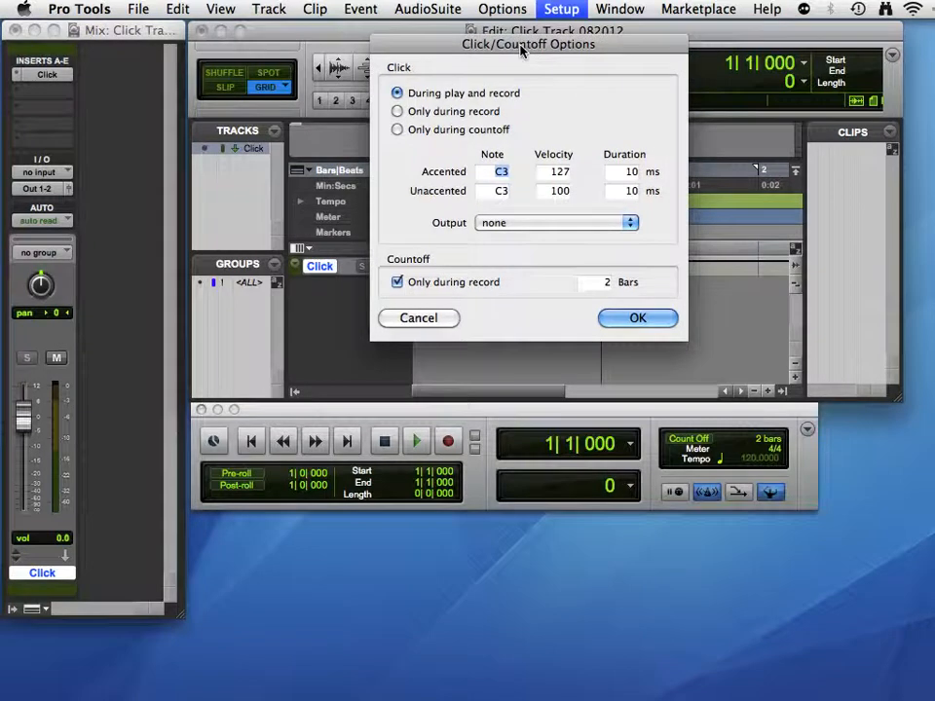
{"action": "mouse_move", "coordinate": [579, 229]}
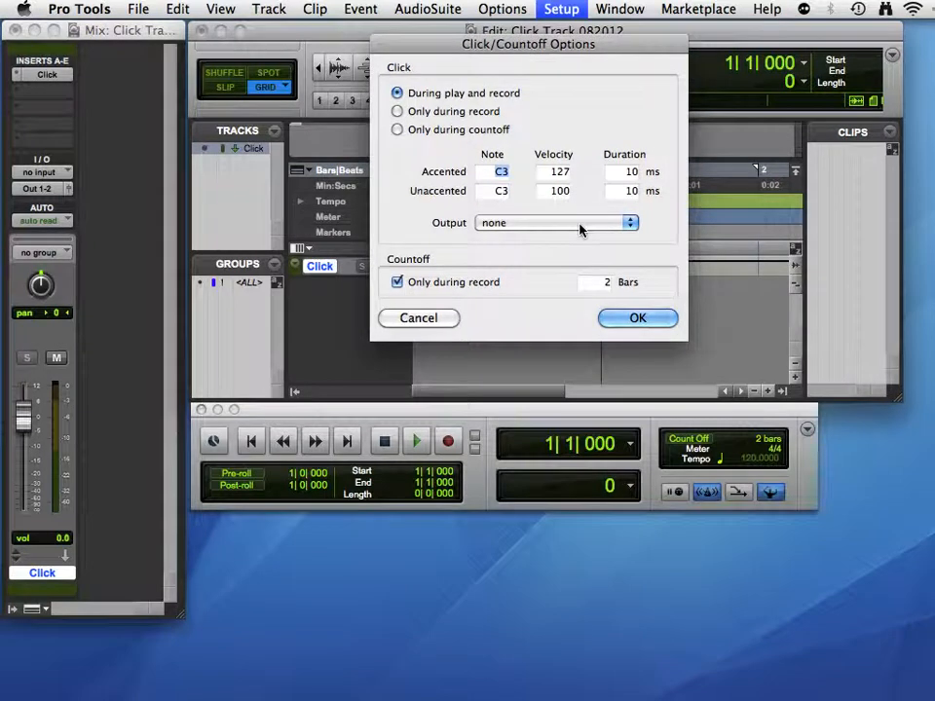
{"action": "mouse_move", "coordinate": [499, 15]}
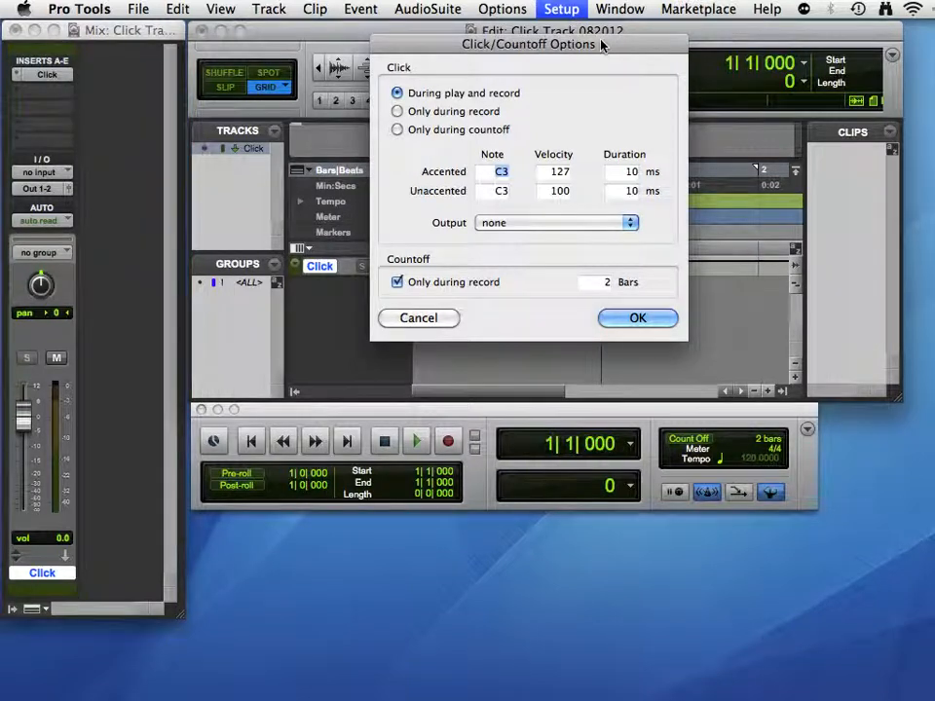
{"action": "mouse_move", "coordinate": [523, 116]}
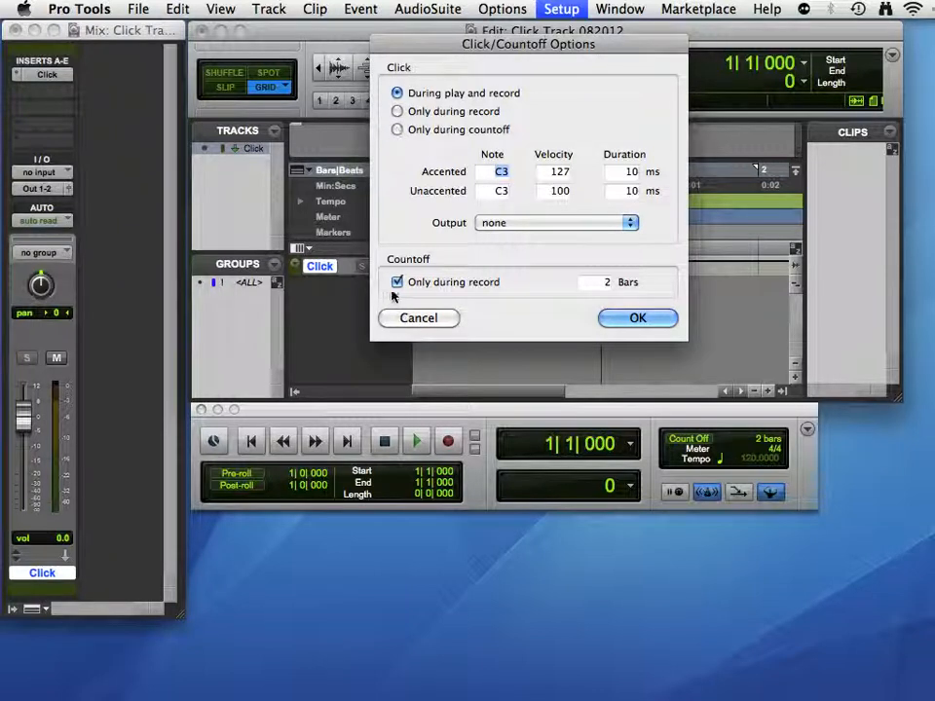
{"action": "mouse_move", "coordinate": [570, 230]}
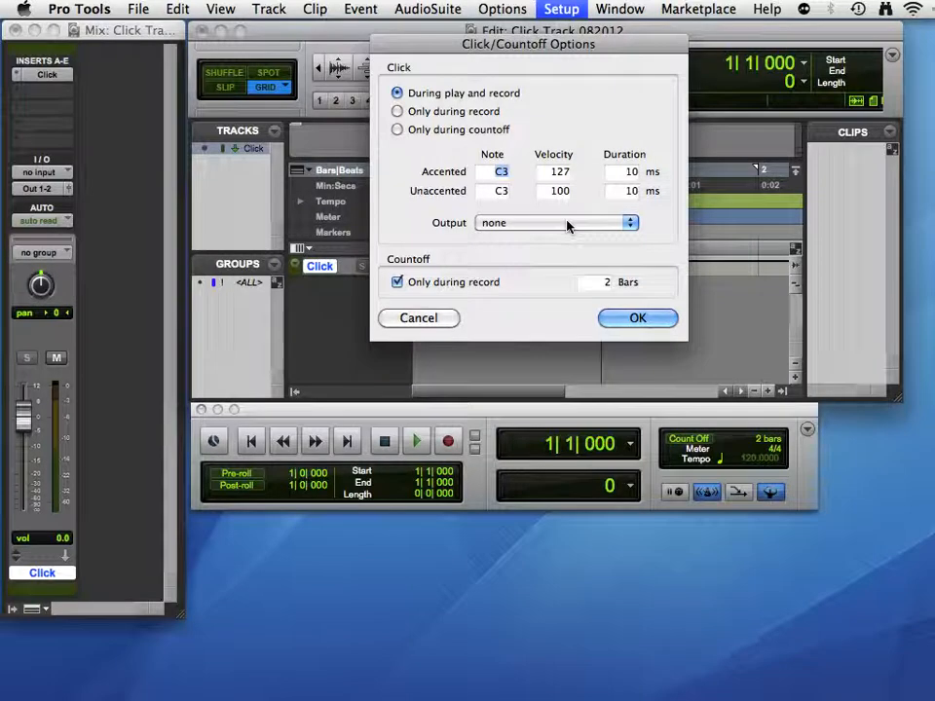
{"action": "left_click", "coordinate": [555, 222]}
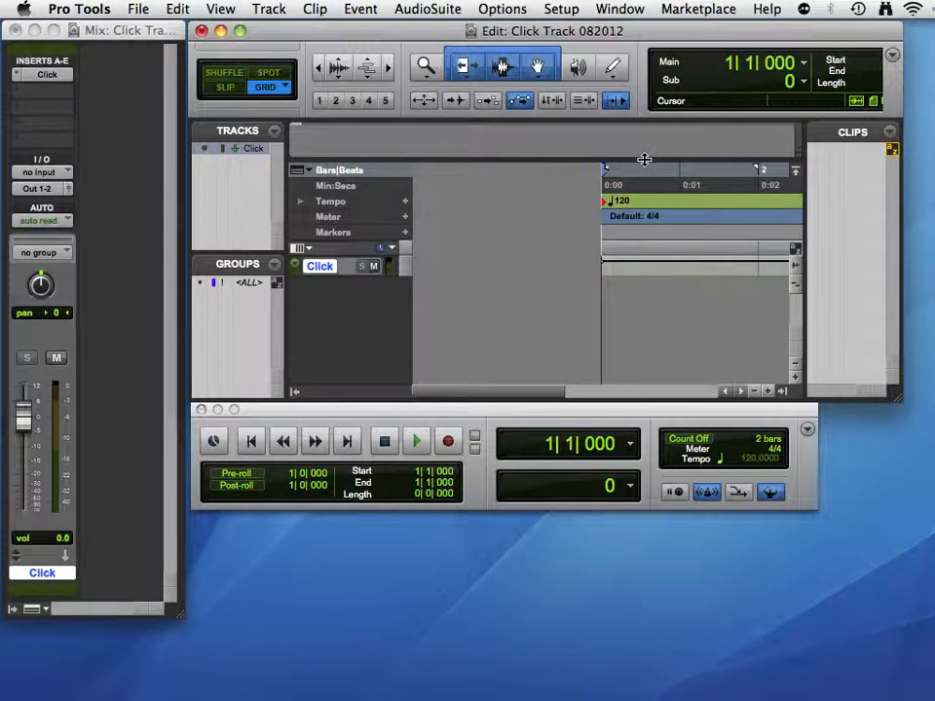
Briefly play the session, then insert the TL Metro instrument plugin on the Click track
{"action": "left_click", "coordinate": [415, 441]}
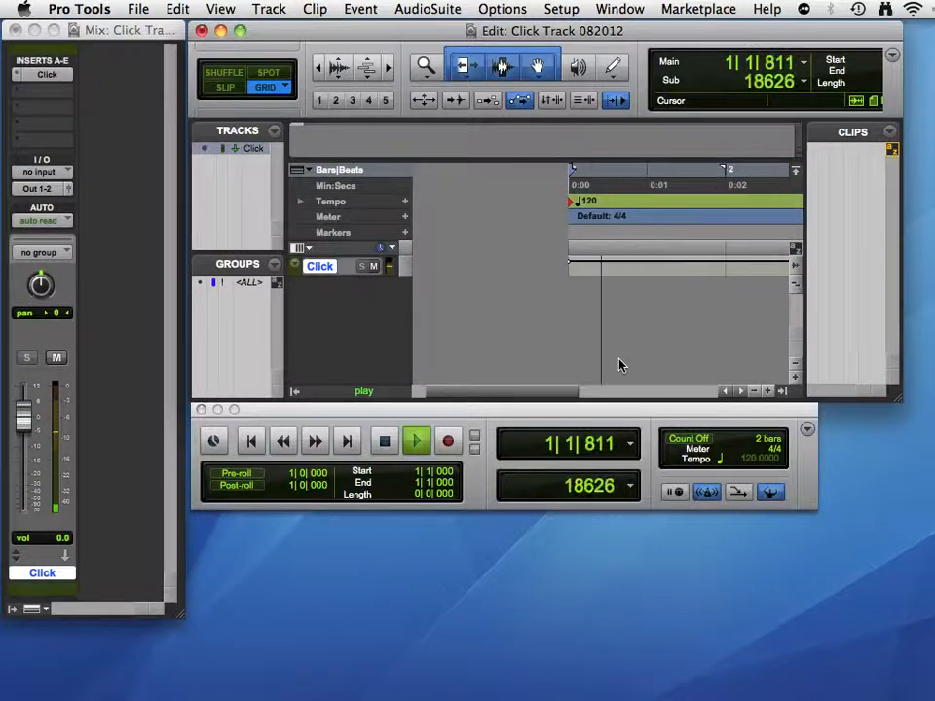
{"action": "left_click", "coordinate": [415, 442]}
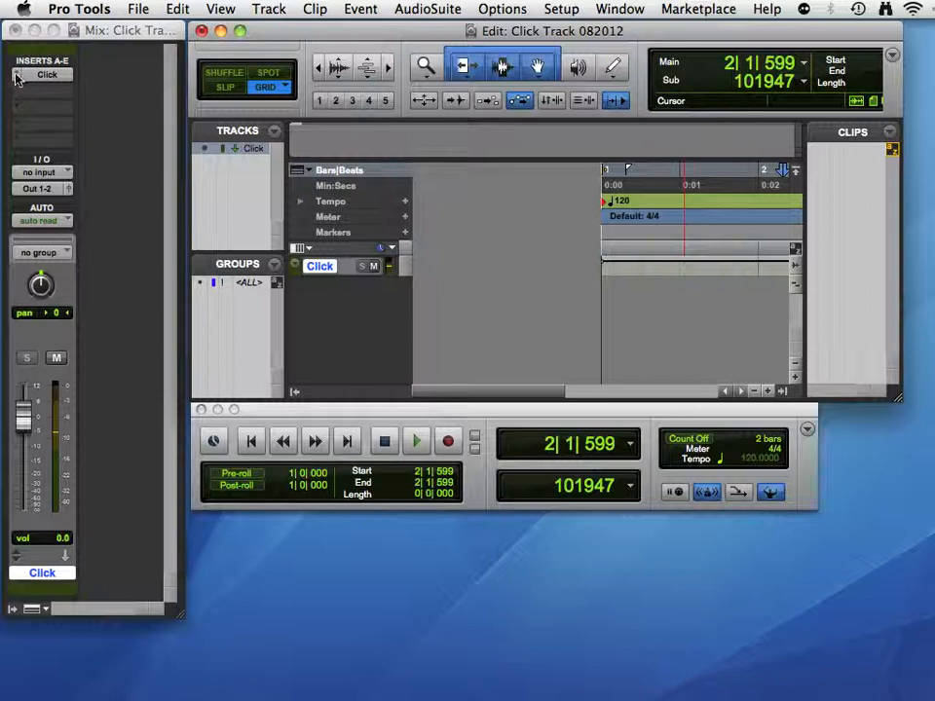
{"action": "left_click", "coordinate": [44, 75]}
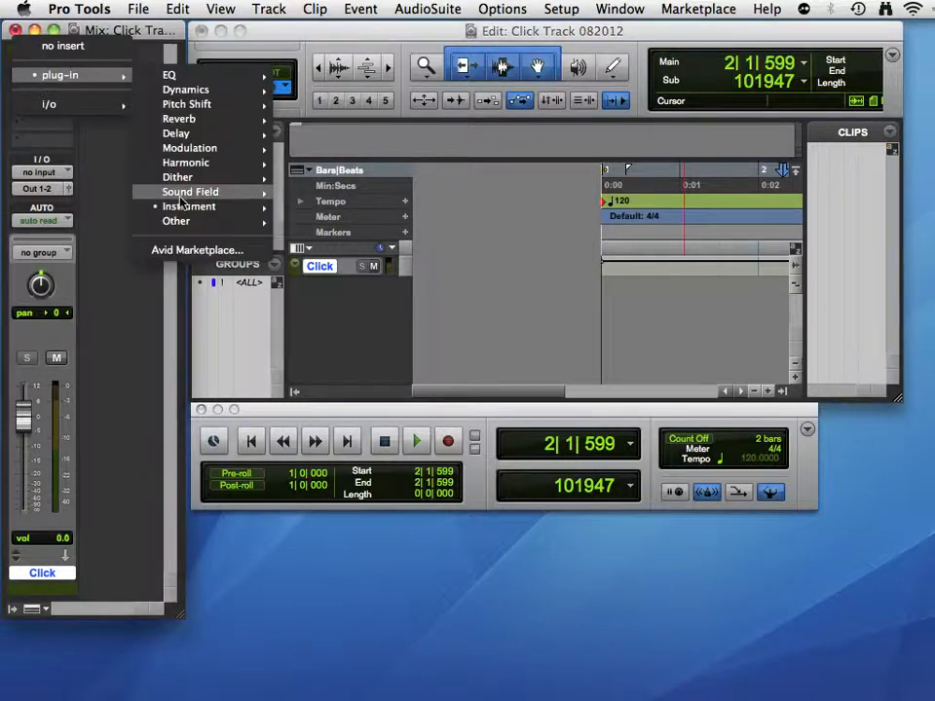
{"action": "left_click", "coordinate": [189, 206]}
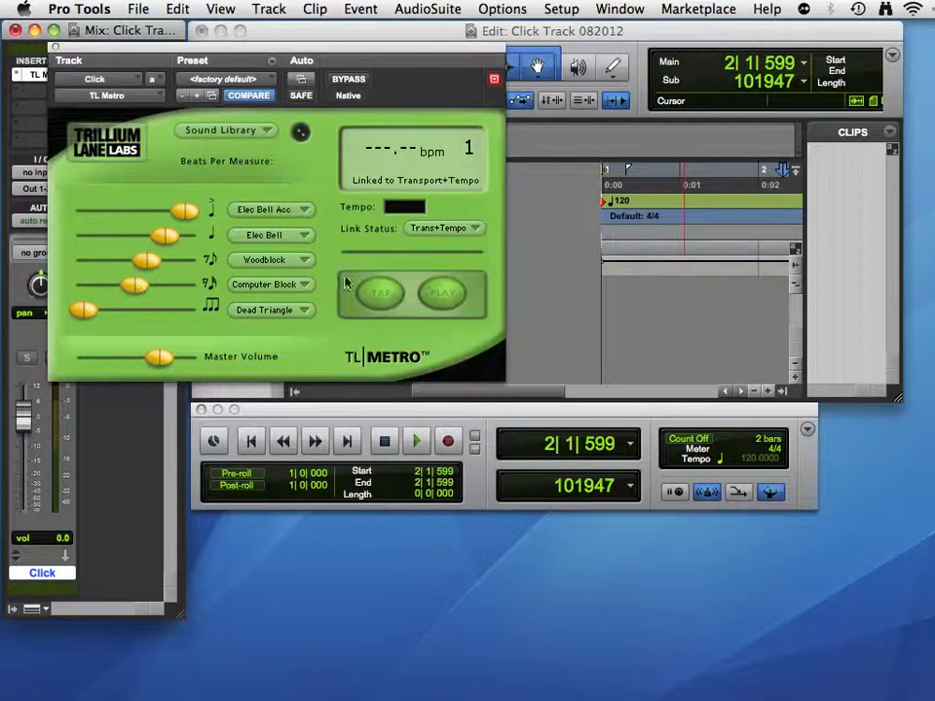
Play the session to hear TL Metro's click at 120 bpm, then stop
{"action": "left_click", "coordinate": [415, 441]}
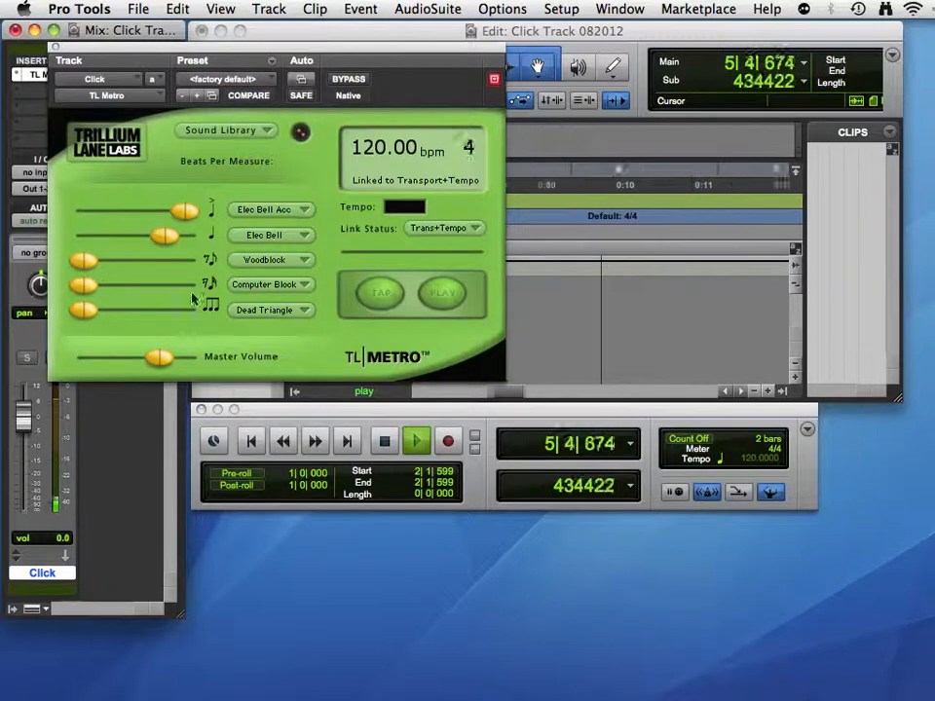
{"action": "left_click", "coordinate": [416, 441]}
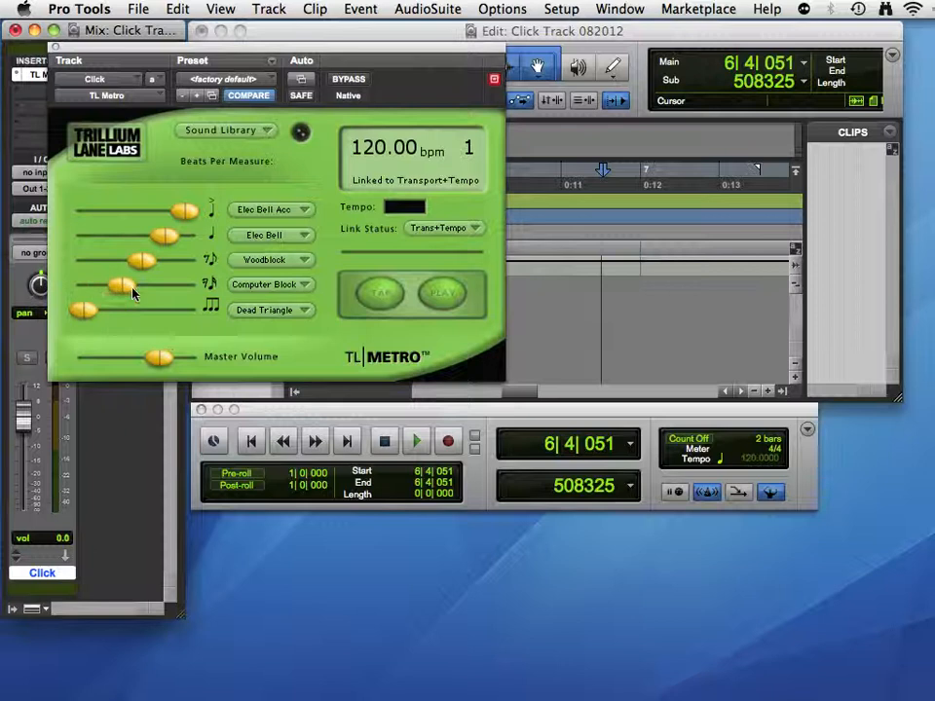
Set TL Metro's Link Status to None and start and stop it with its own PLAY button
{"action": "left_click", "coordinate": [445, 228]}
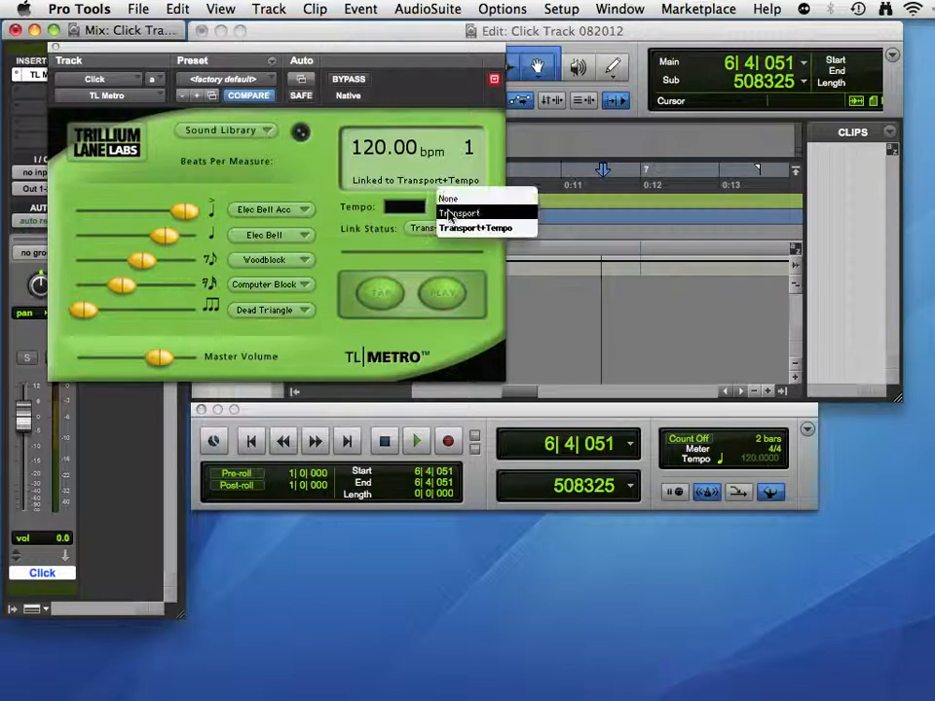
{"action": "left_click", "coordinate": [449, 199]}
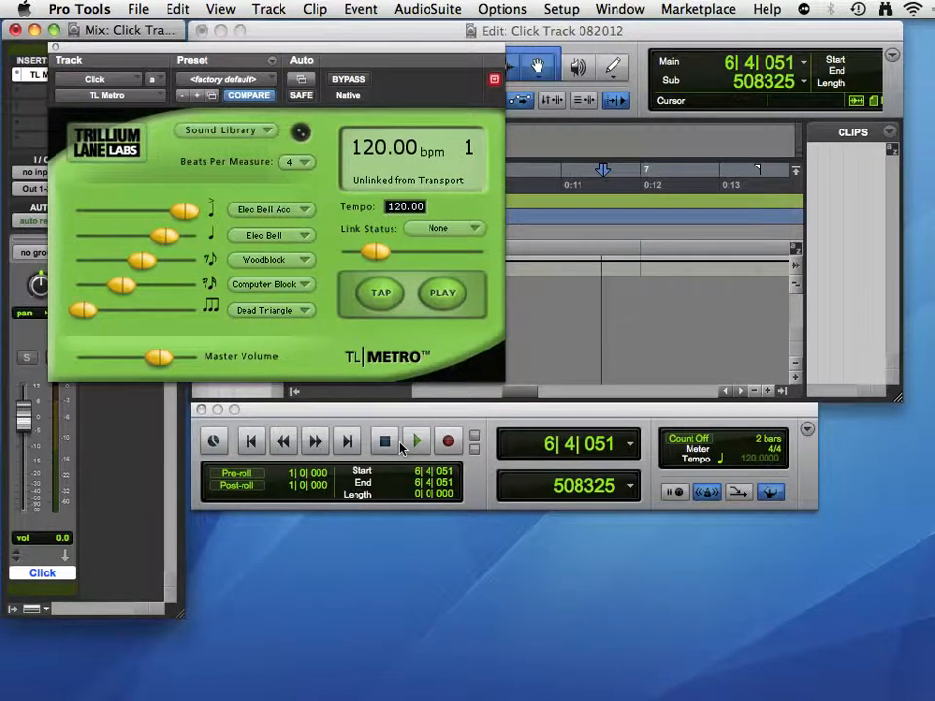
{"action": "left_click", "coordinate": [416, 442]}
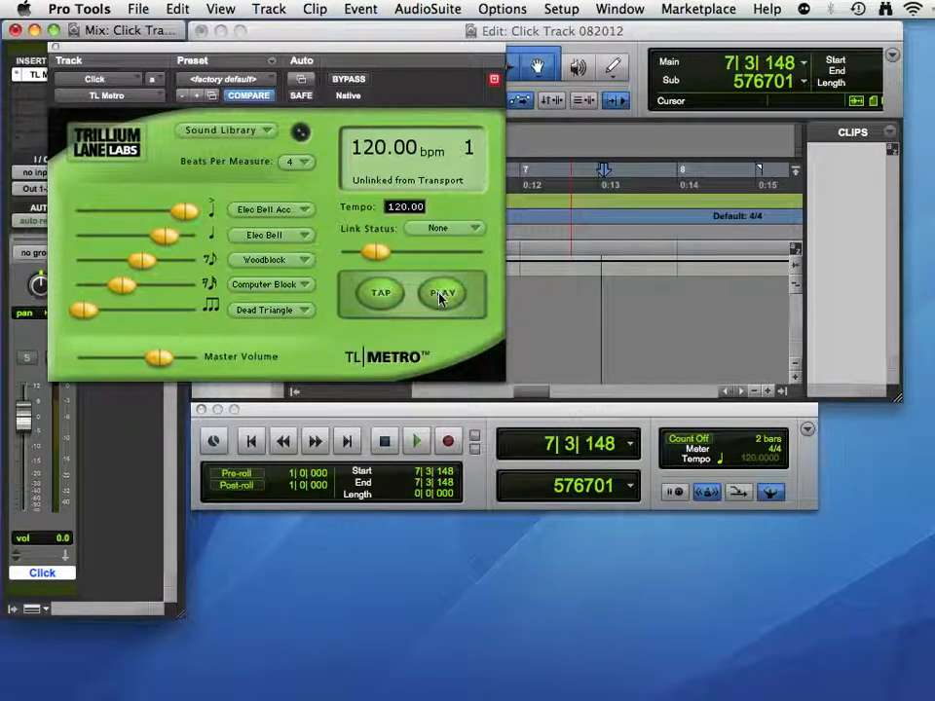
{"action": "left_click", "coordinate": [443, 294]}
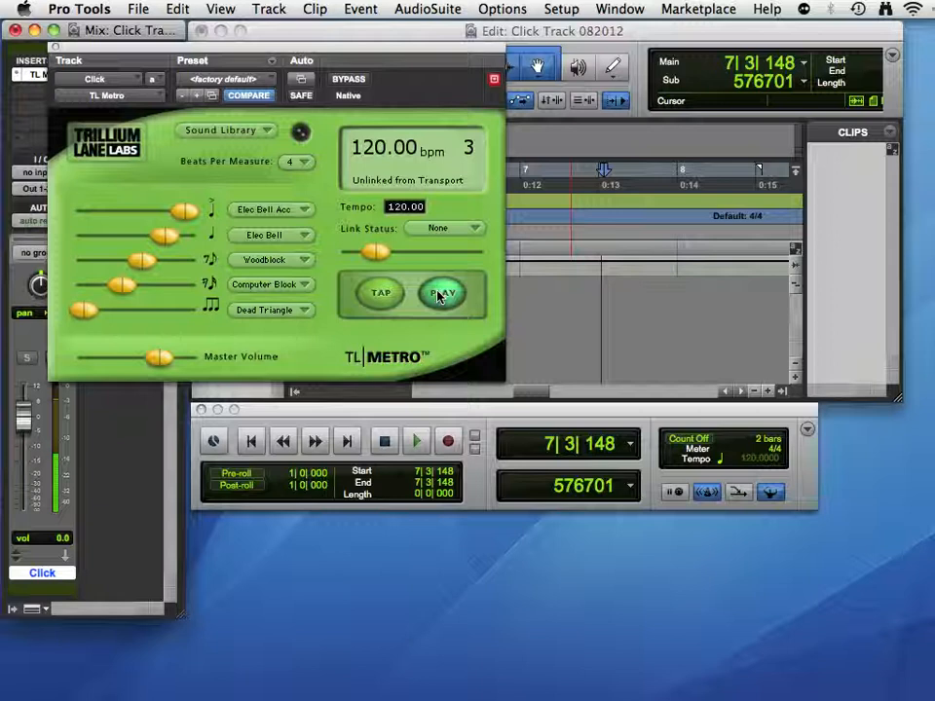
{"action": "left_click", "coordinate": [443, 293]}
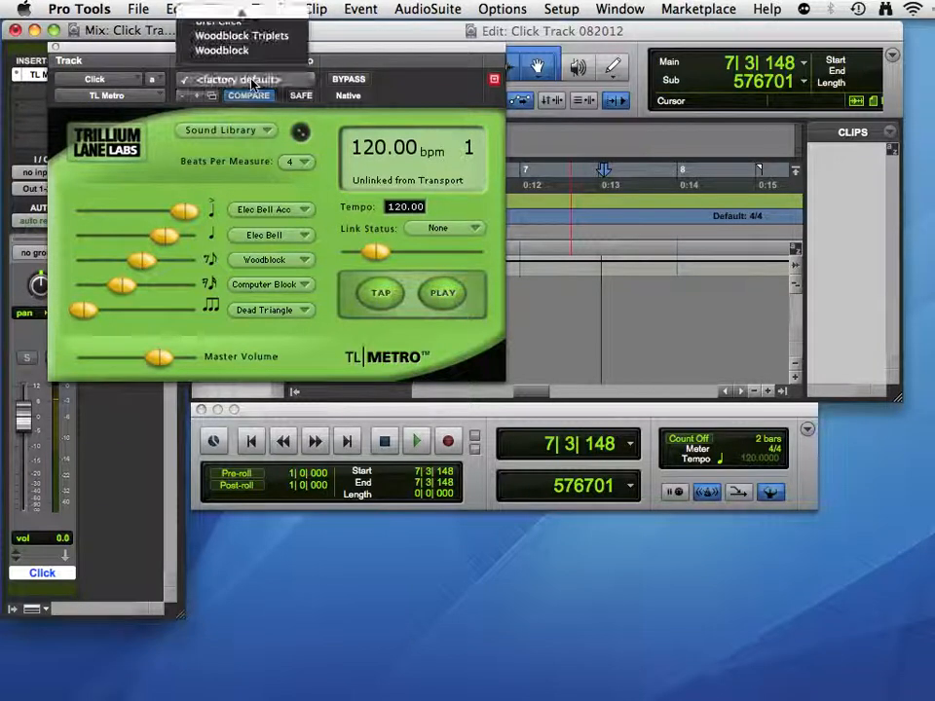
Load the Rim Click preset, set Link Status to Transport+Tempo, and start playback
{"action": "left_click", "coordinate": [242, 79]}
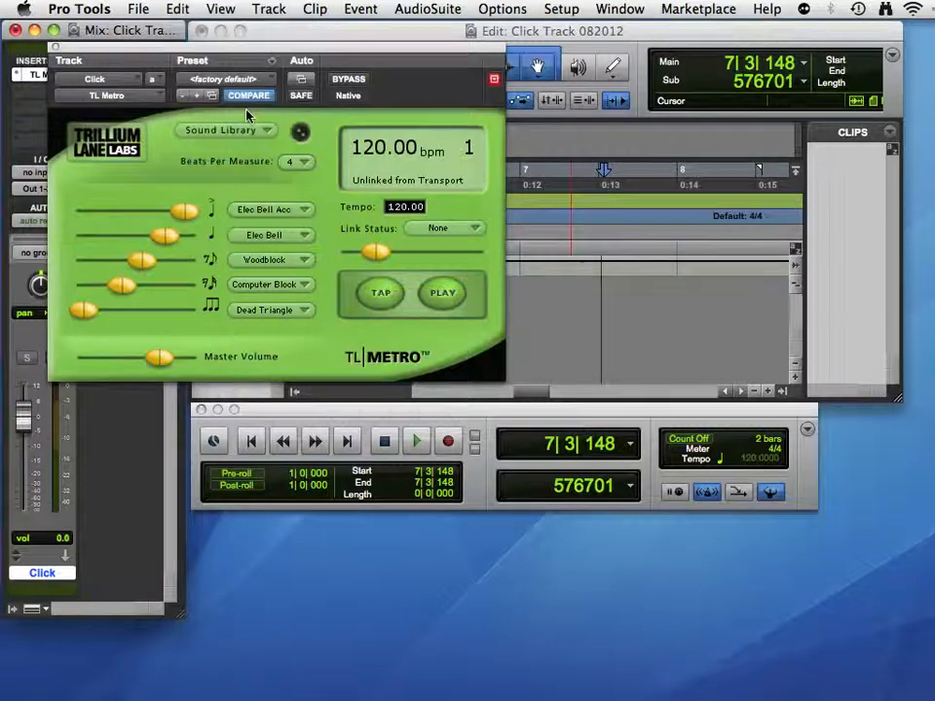
{"action": "left_click", "coordinate": [225, 79]}
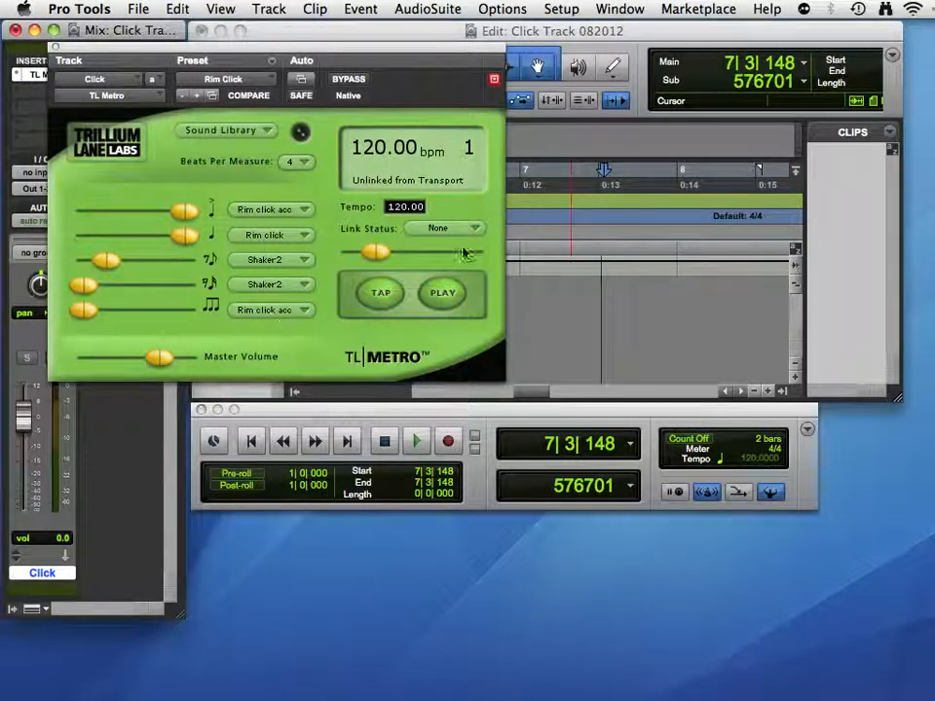
{"action": "left_click", "coordinate": [445, 227]}
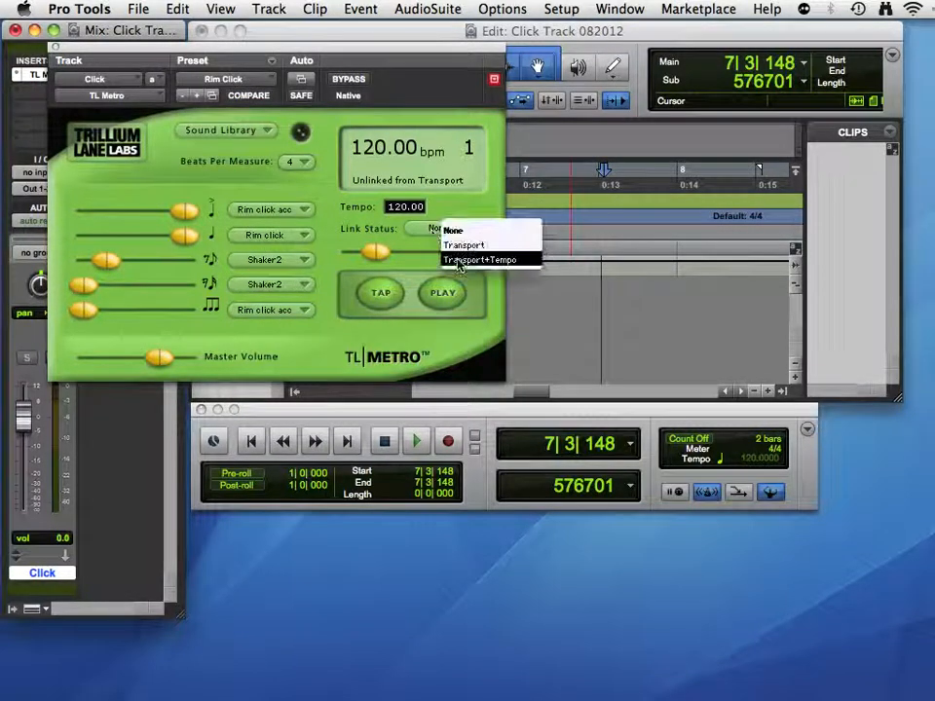
{"action": "left_click", "coordinate": [479, 259]}
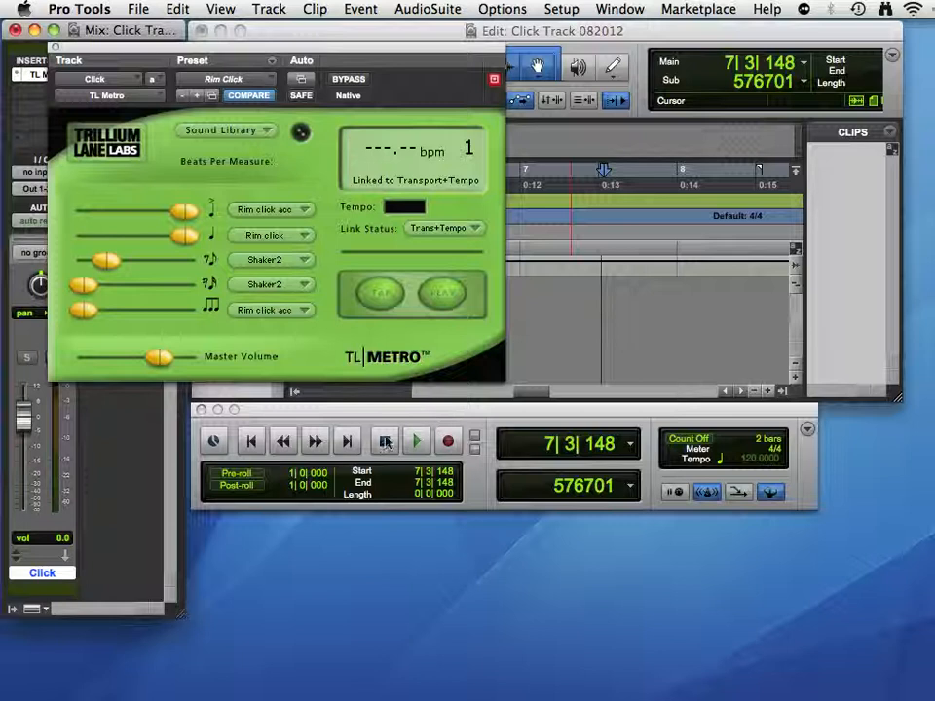
{"action": "left_click", "coordinate": [415, 441]}
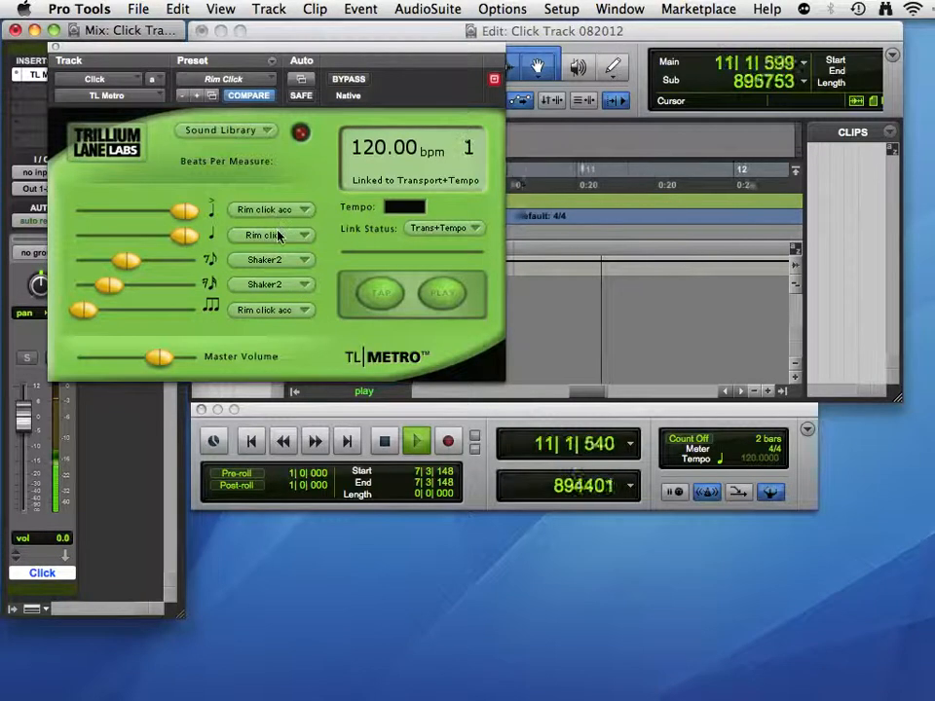
Swap Rim click for Cowbell 5 oh and Shaker2 for Speer click, then stop
{"action": "left_click", "coordinate": [270, 235]}
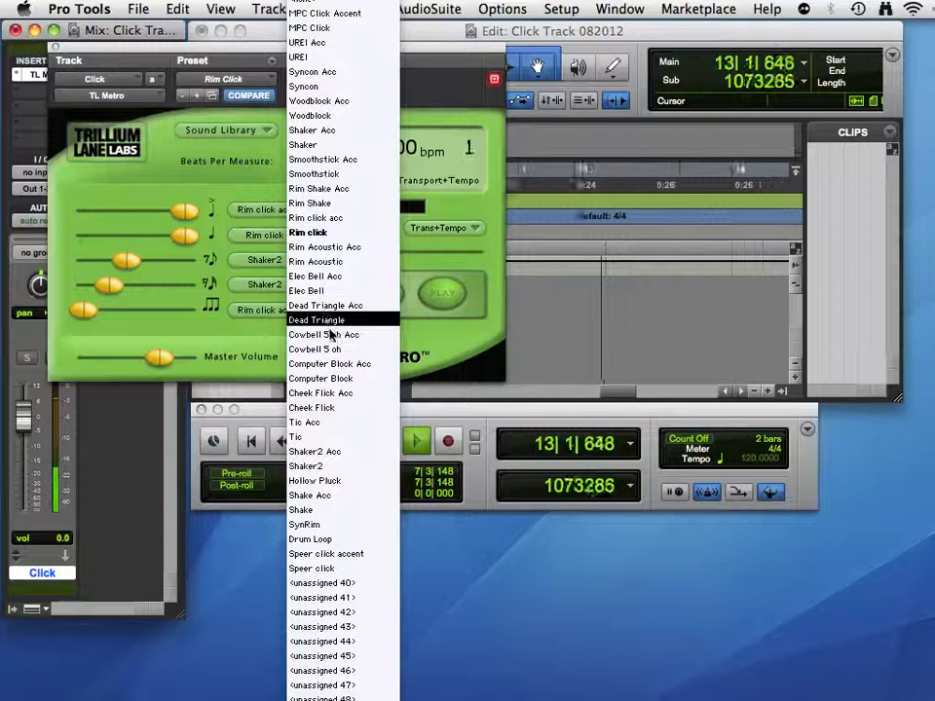
{"action": "left_click", "coordinate": [316, 348]}
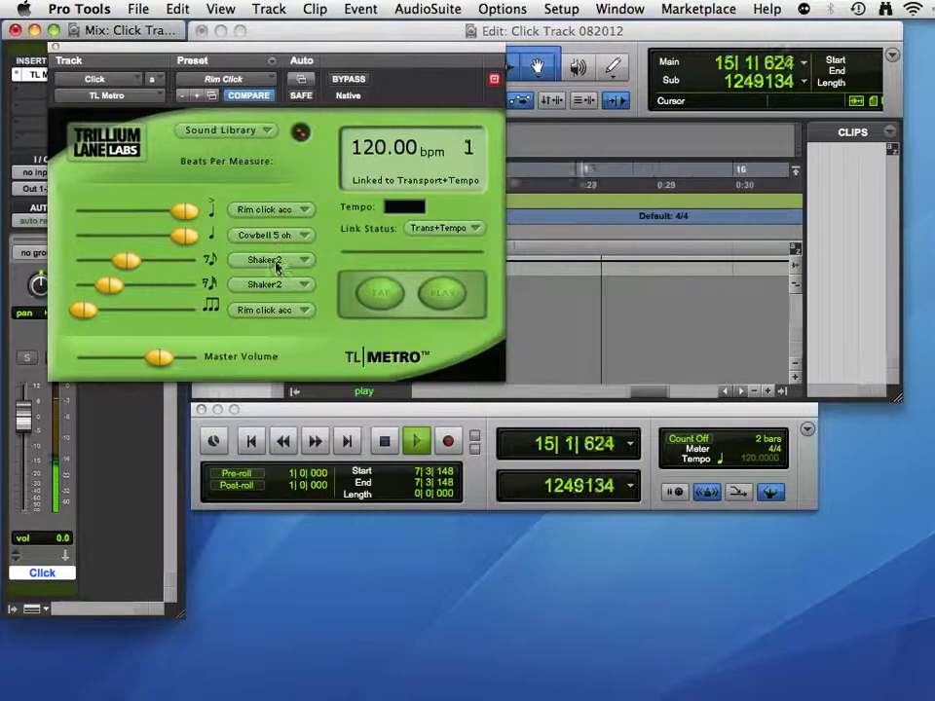
{"action": "left_click", "coordinate": [265, 259]}
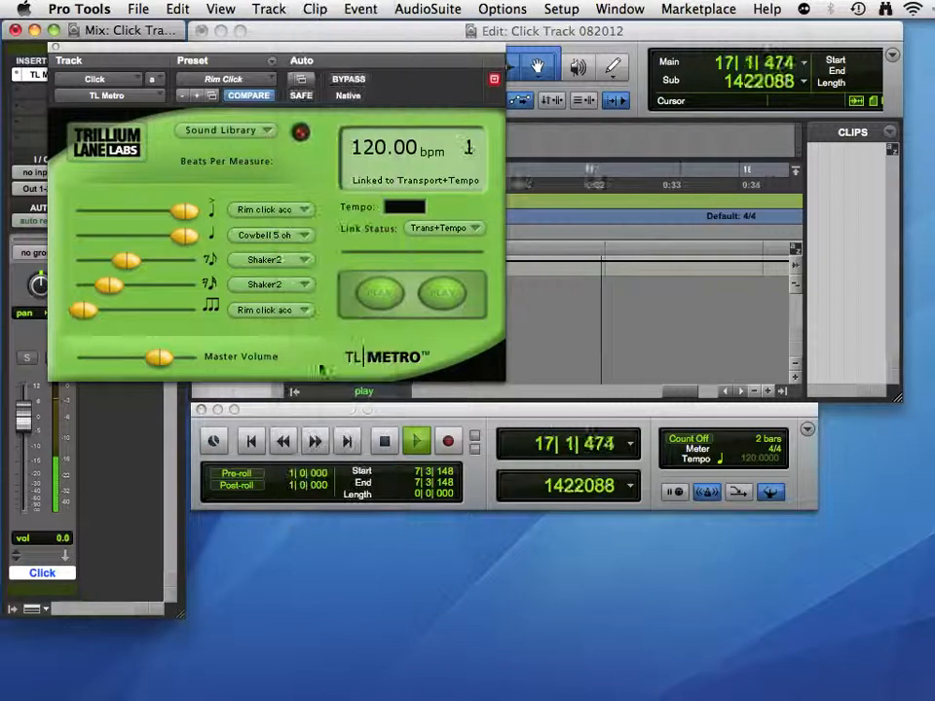
{"action": "left_click", "coordinate": [265, 259]}
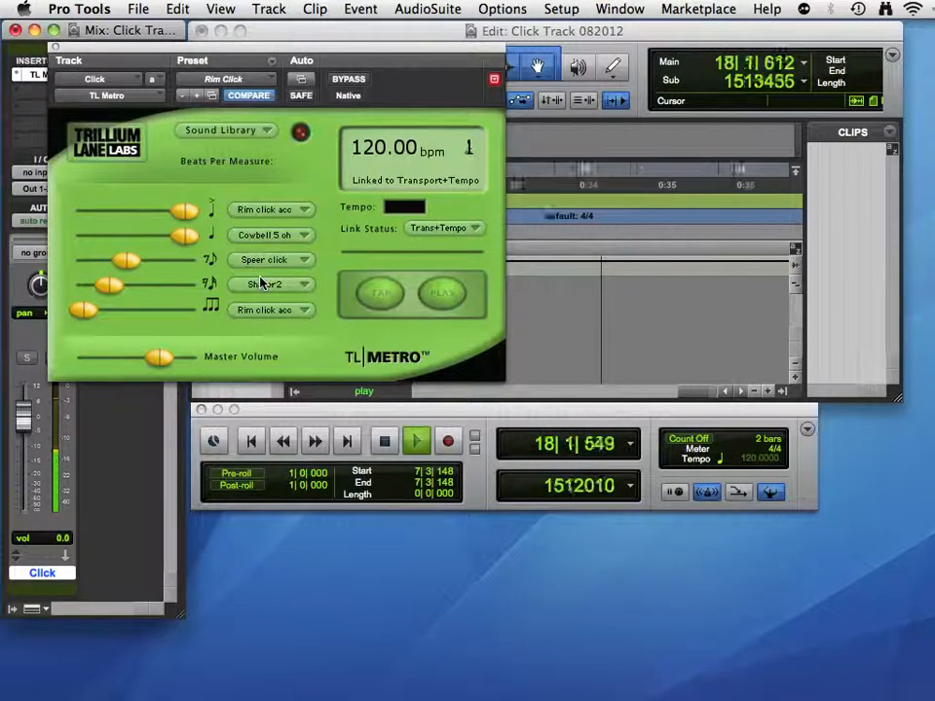
{"action": "left_click", "coordinate": [414, 441]}
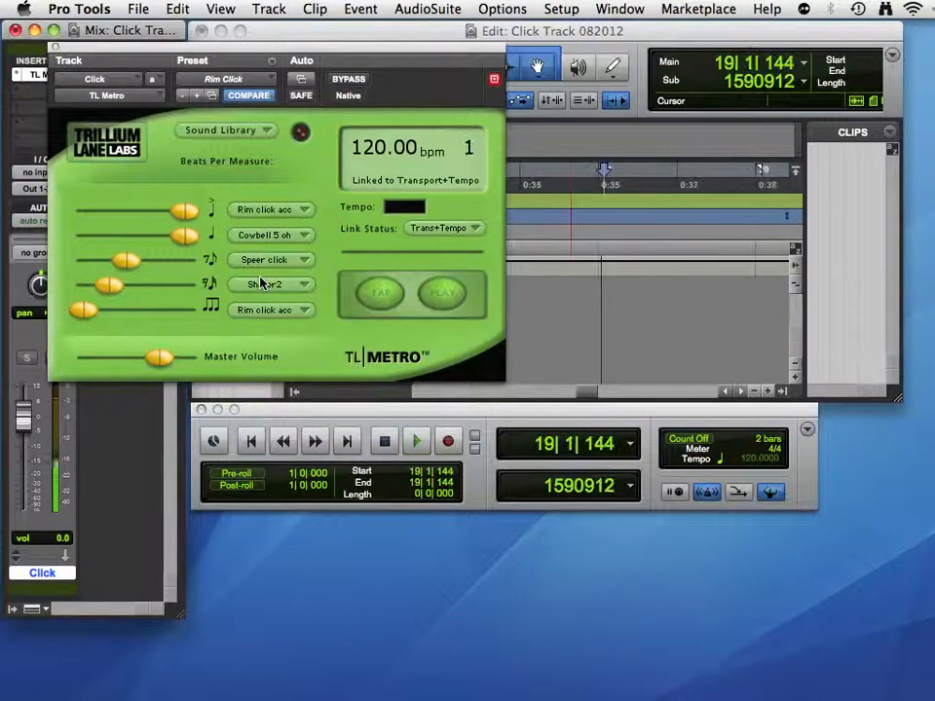